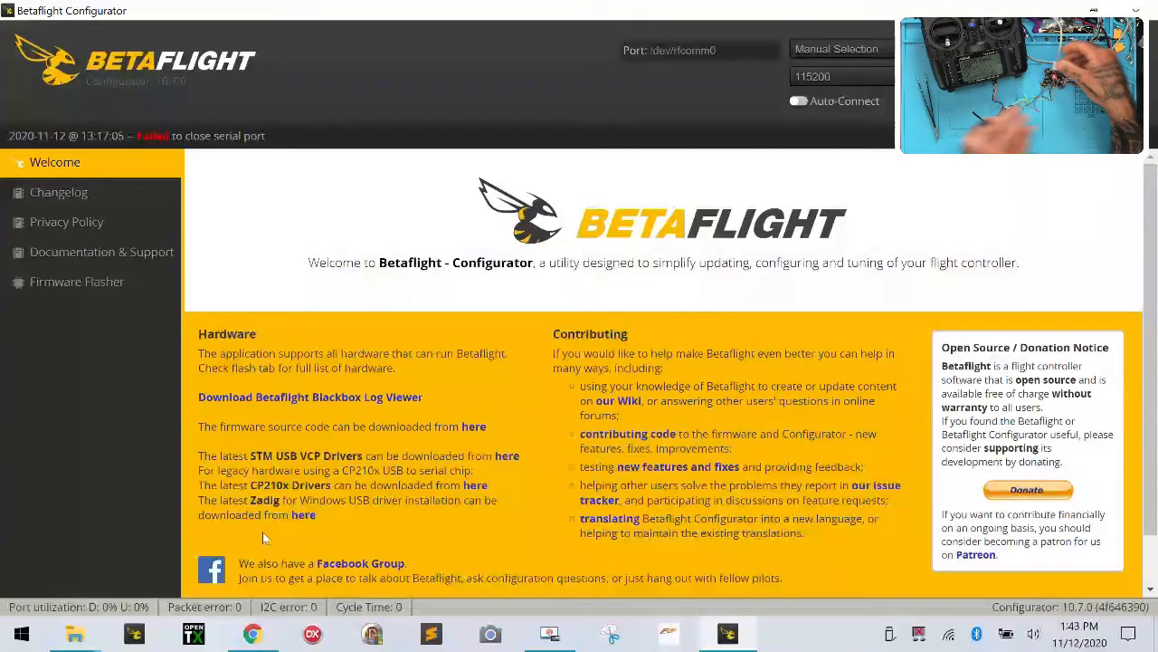
Connect and run the 'defaults' command in the CLI to reset the flight controller
{"action": "left_click", "coordinate": [841, 48]}
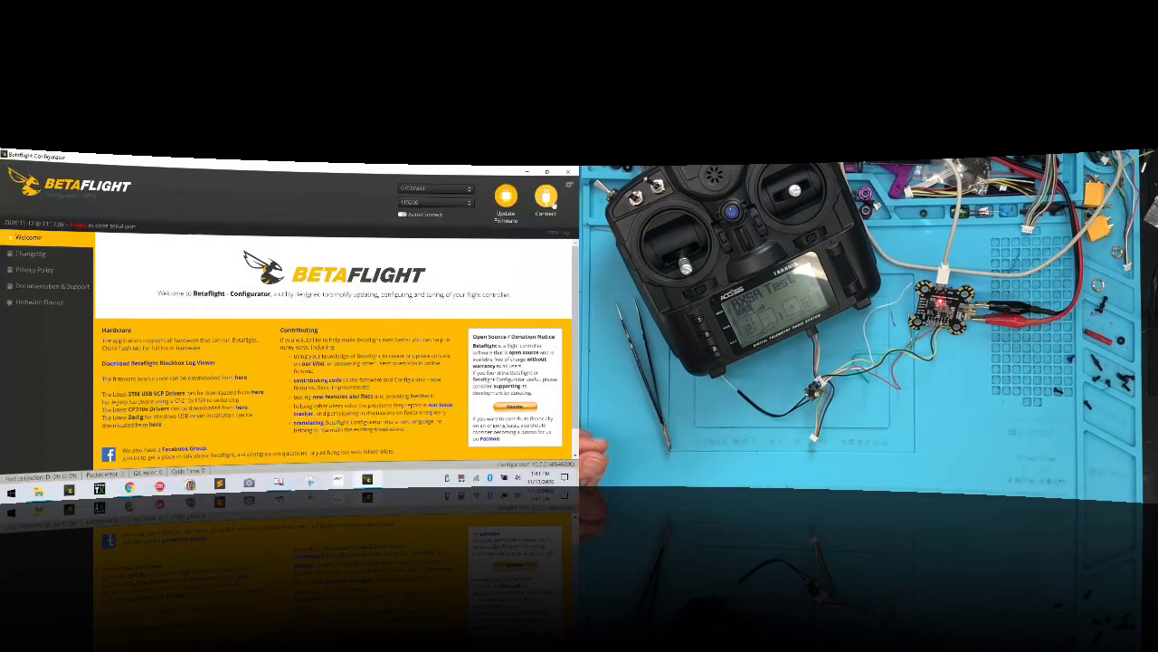
{"action": "left_click", "coordinate": [546, 197]}
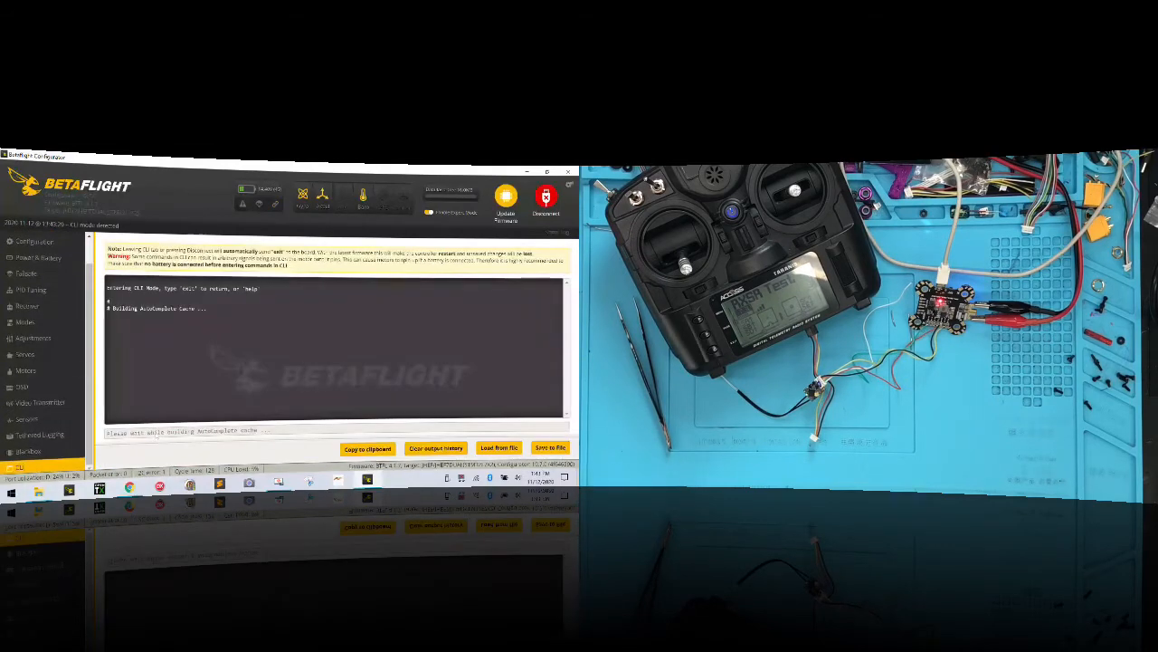
{"action": "type", "text": "defaults"}
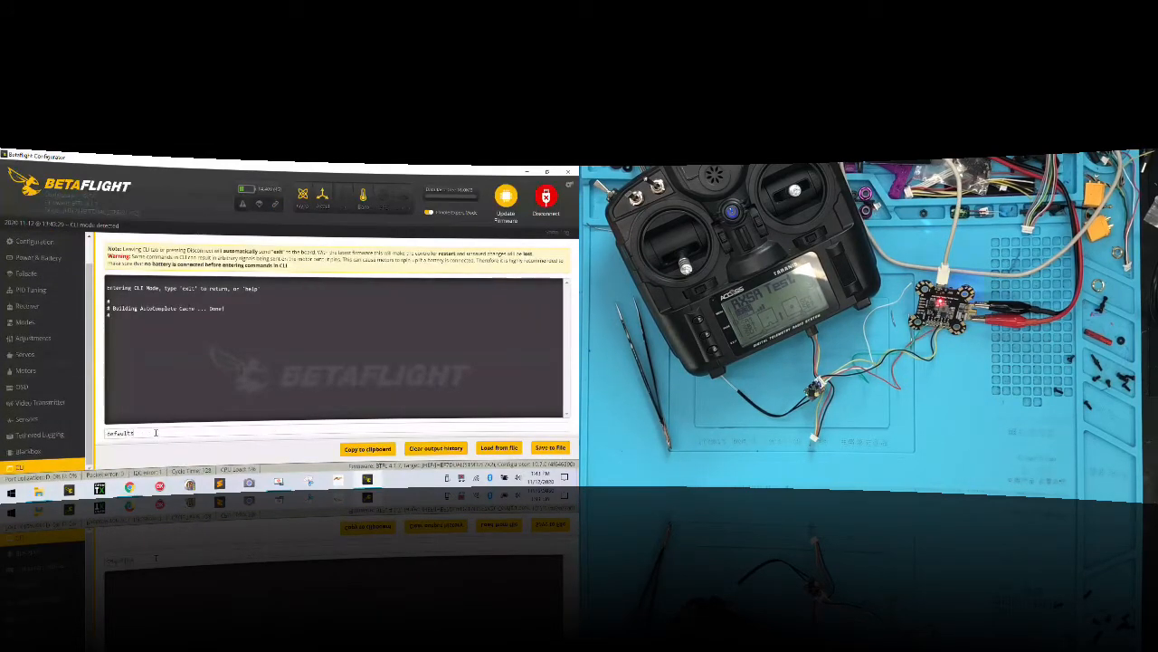
{"action": "left_click", "coordinate": [547, 199]}
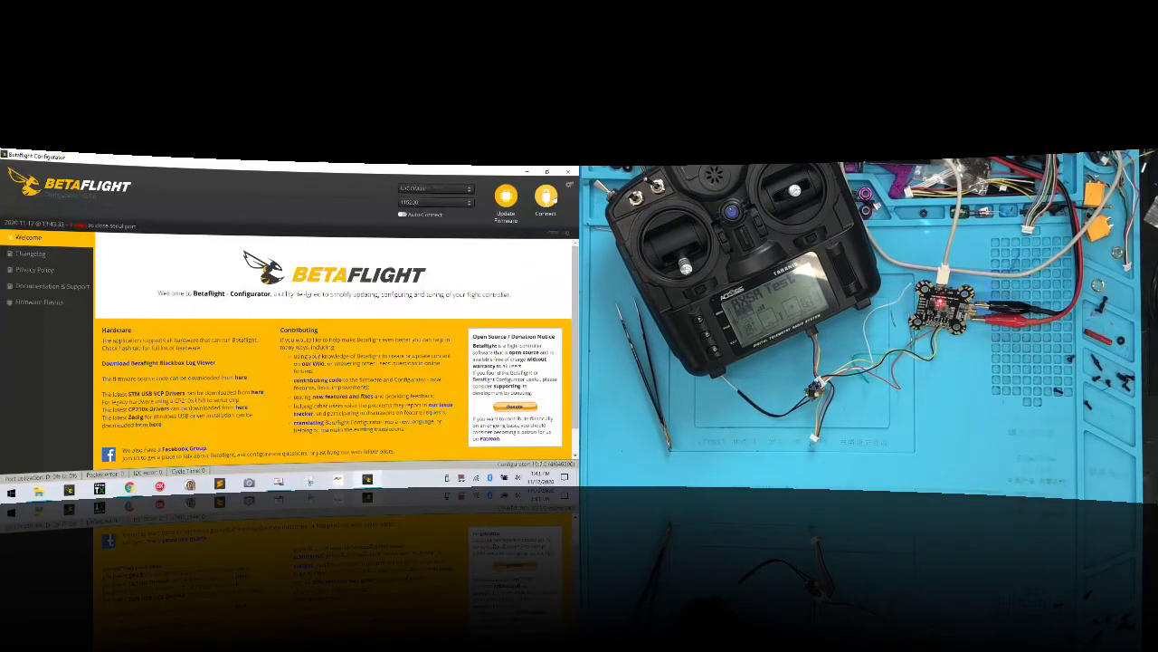
Reconnect, view the firmware version in the CLI, then disconnect
{"action": "left_click", "coordinate": [545, 199]}
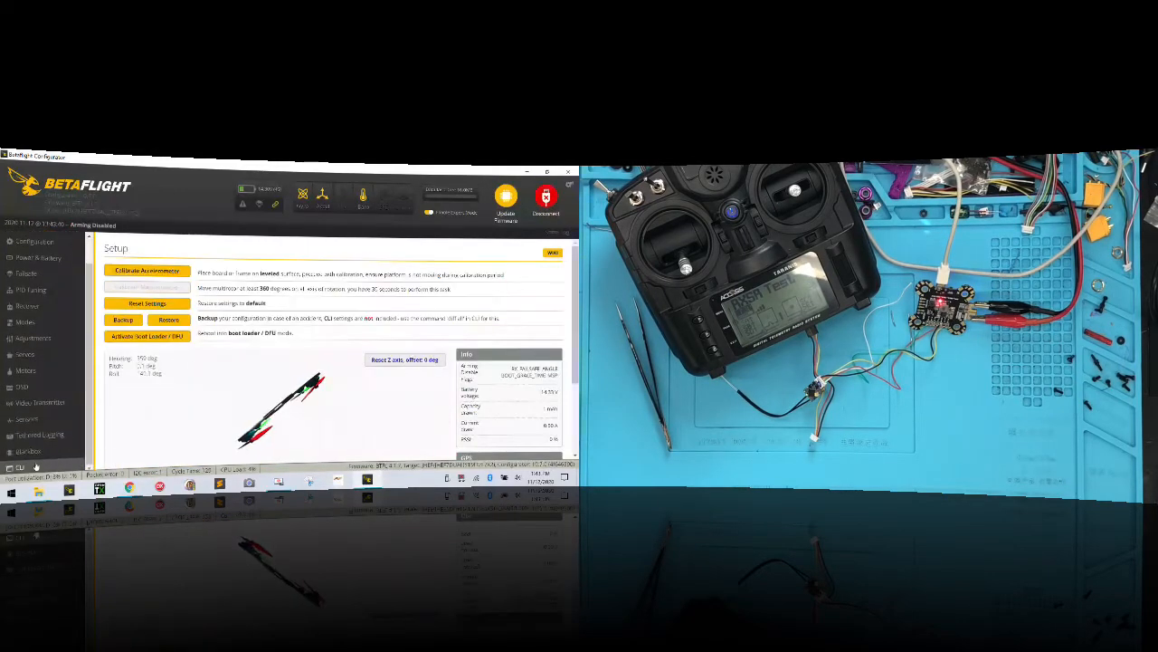
{"action": "left_click", "coordinate": [18, 467]}
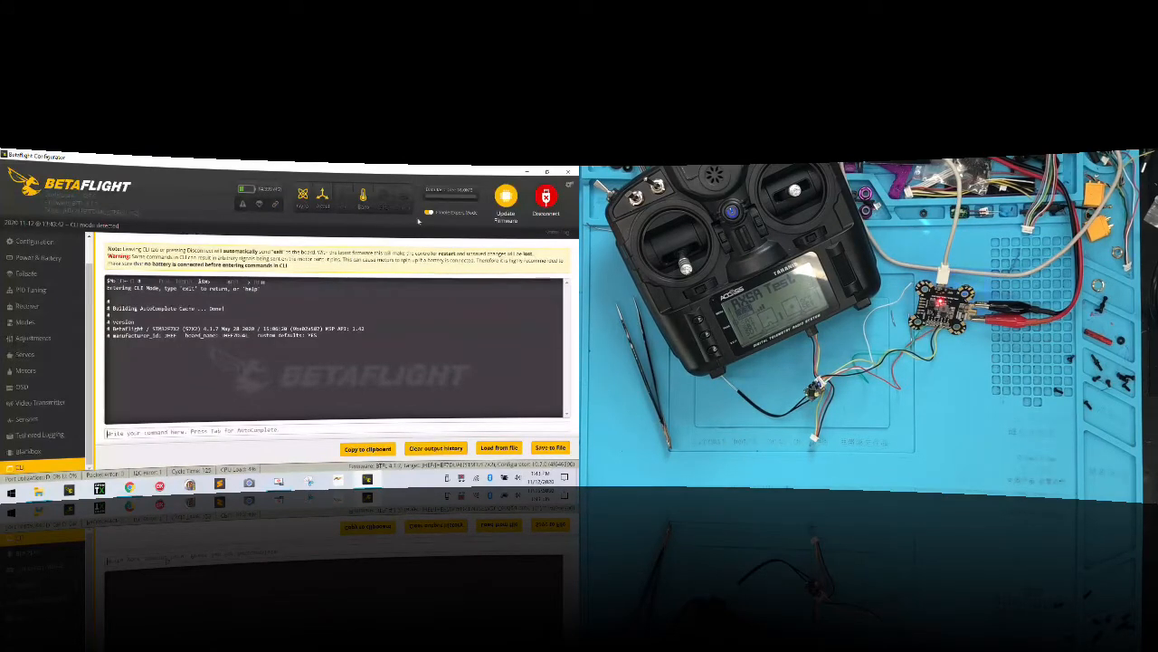
{"action": "left_click", "coordinate": [546, 197]}
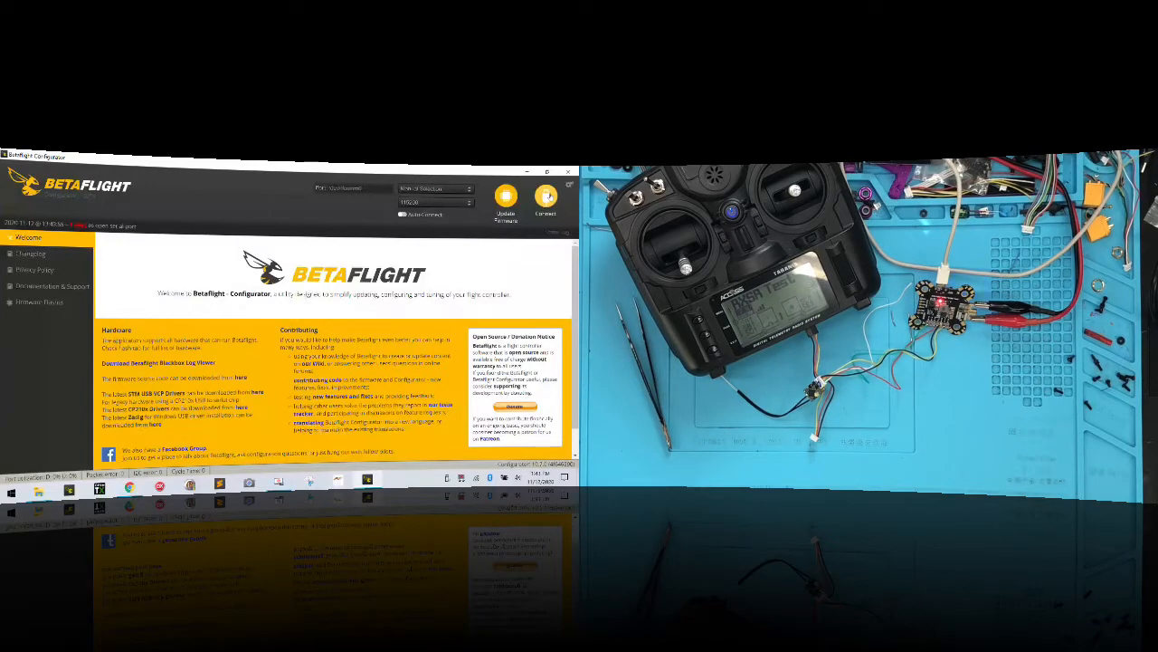
Enable Serial RX on UART3 and SmartPort telemetry on UART6, then save and reboot
{"action": "left_click", "coordinate": [546, 201]}
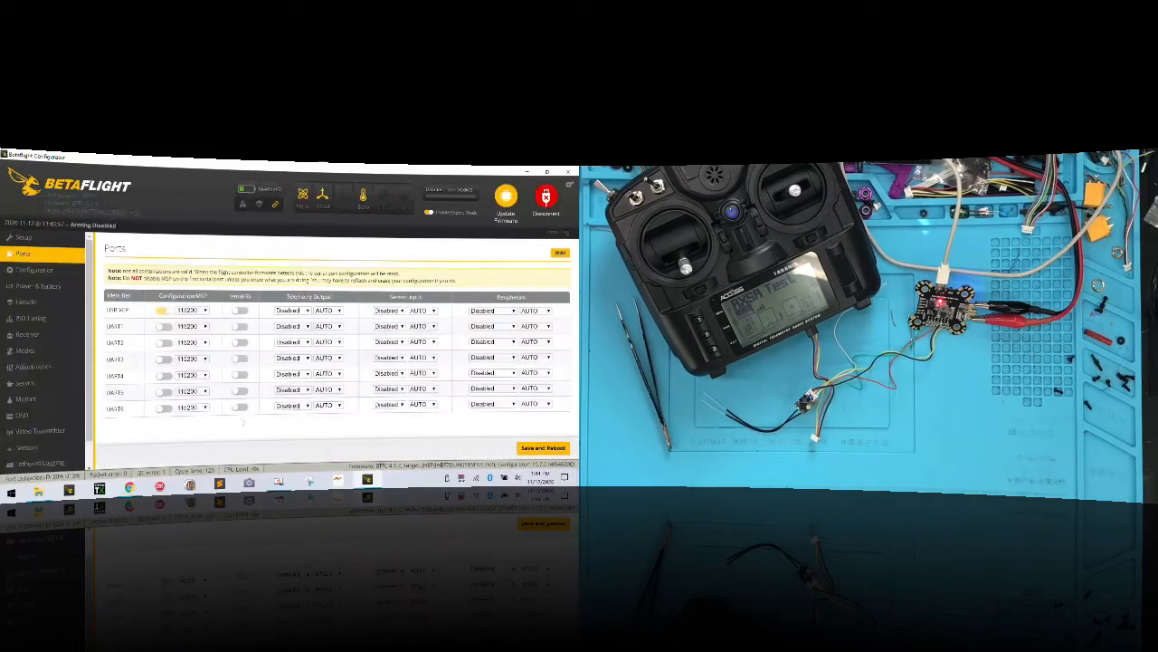
{"action": "left_click", "coordinate": [239, 357]}
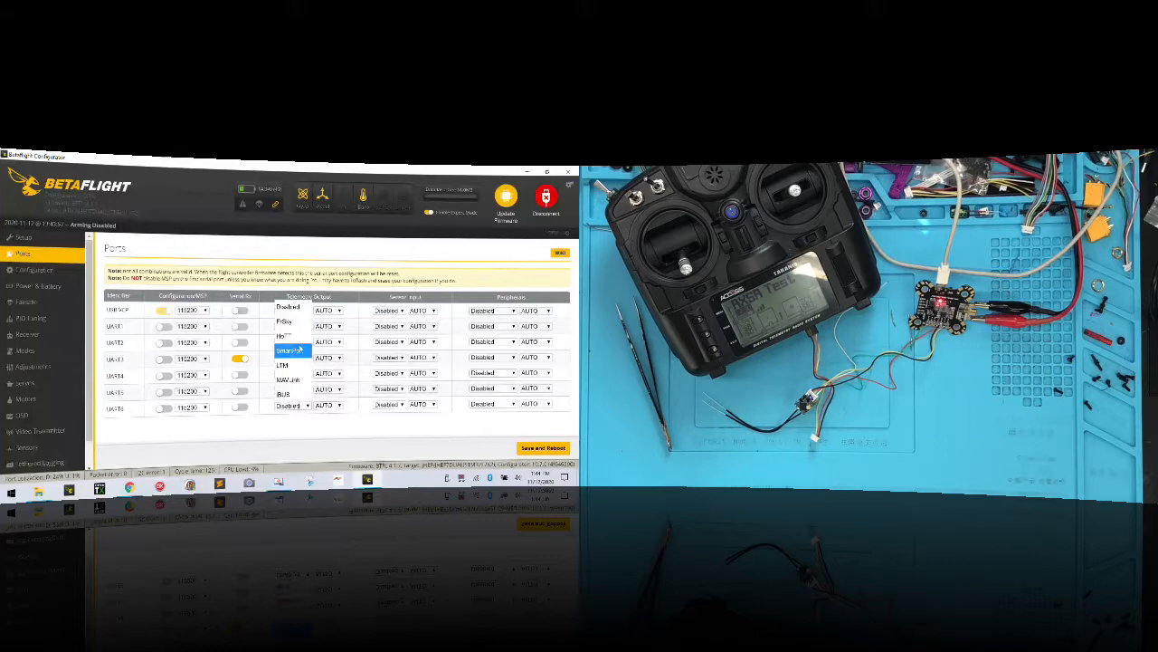
{"action": "left_click", "coordinate": [291, 351]}
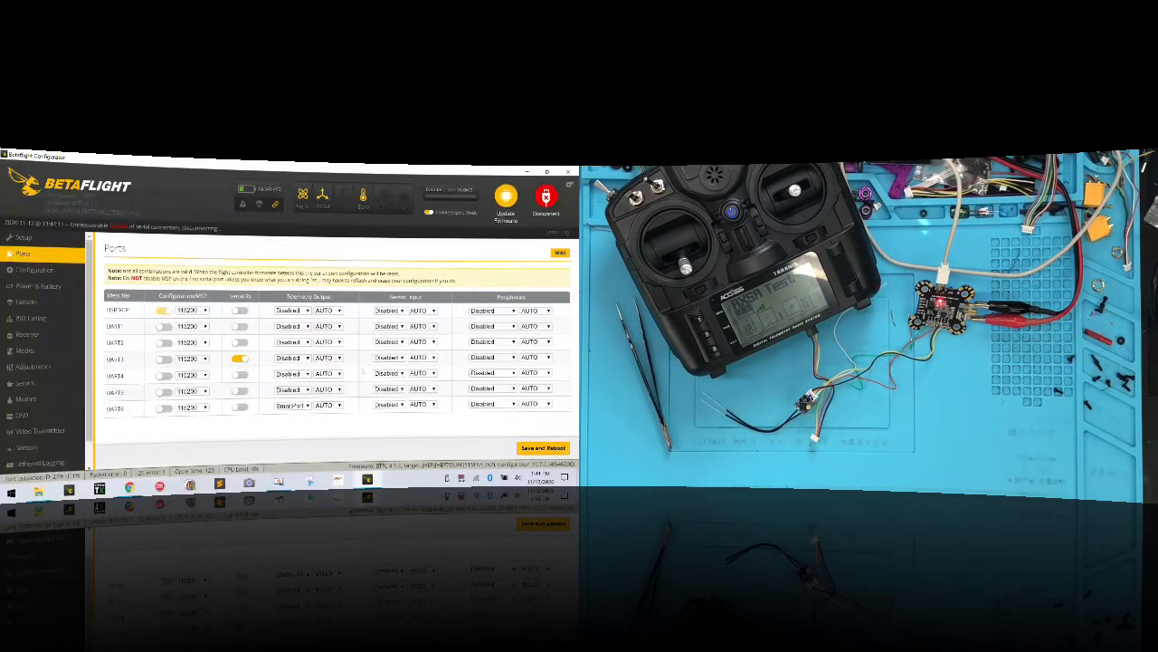
{"action": "left_click", "coordinate": [546, 196]}
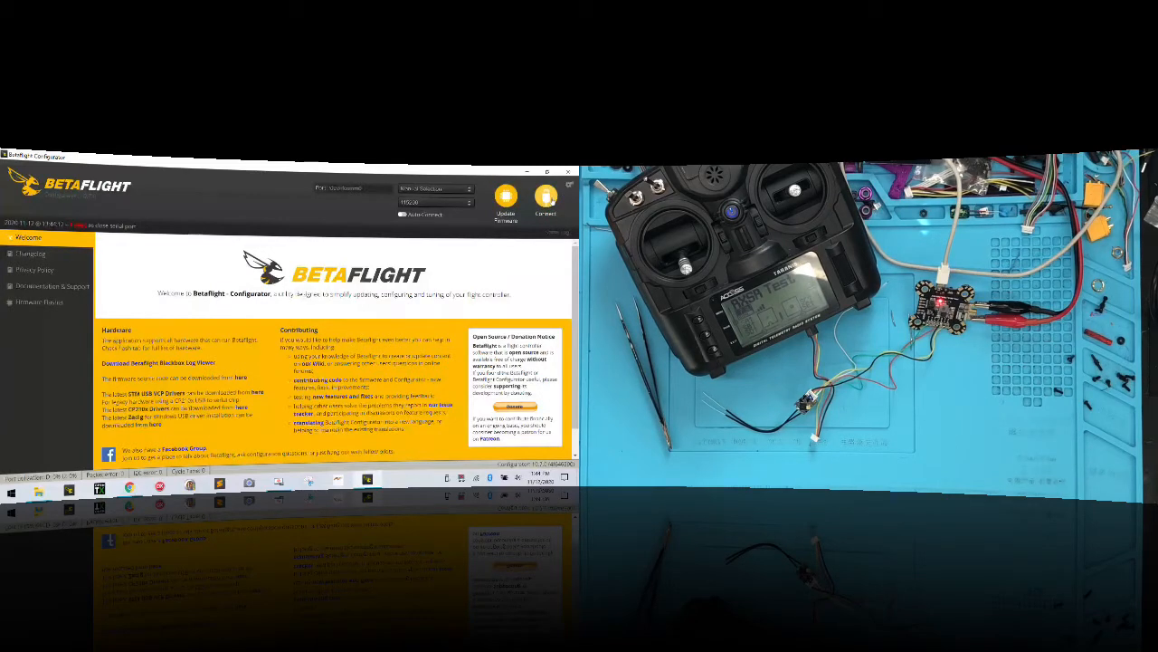
Set Serial Receiver Provider to SBUS and enable TELEMETRY in Configuration, then save and reboot
{"action": "left_click", "coordinate": [545, 199]}
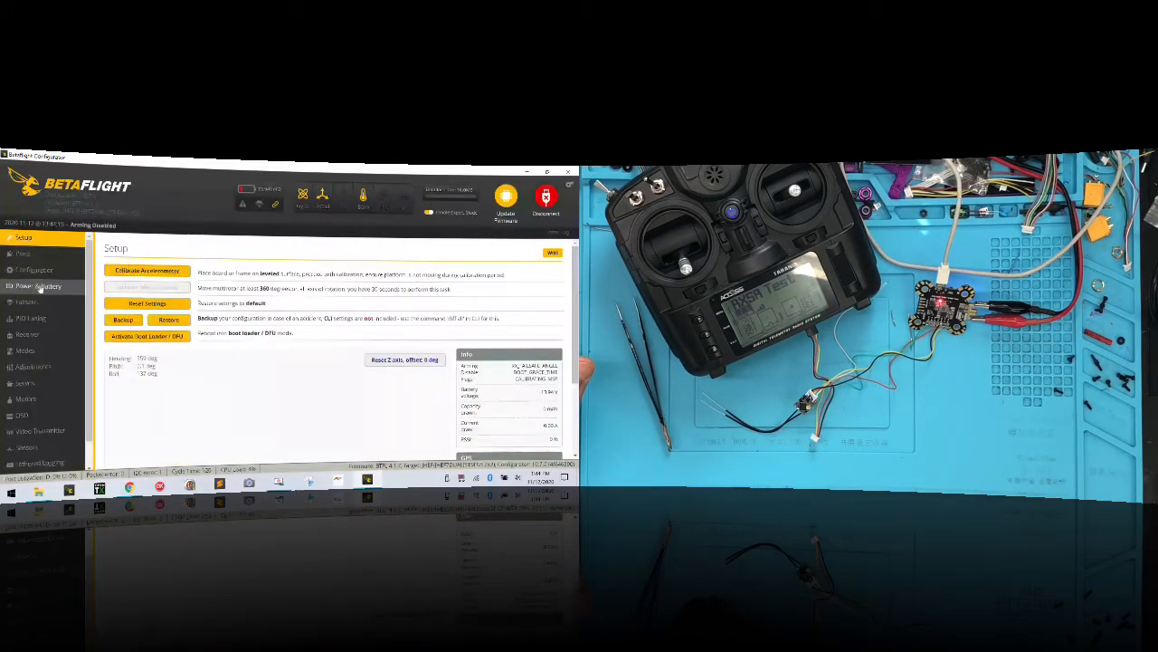
{"action": "left_click", "coordinate": [34, 270]}
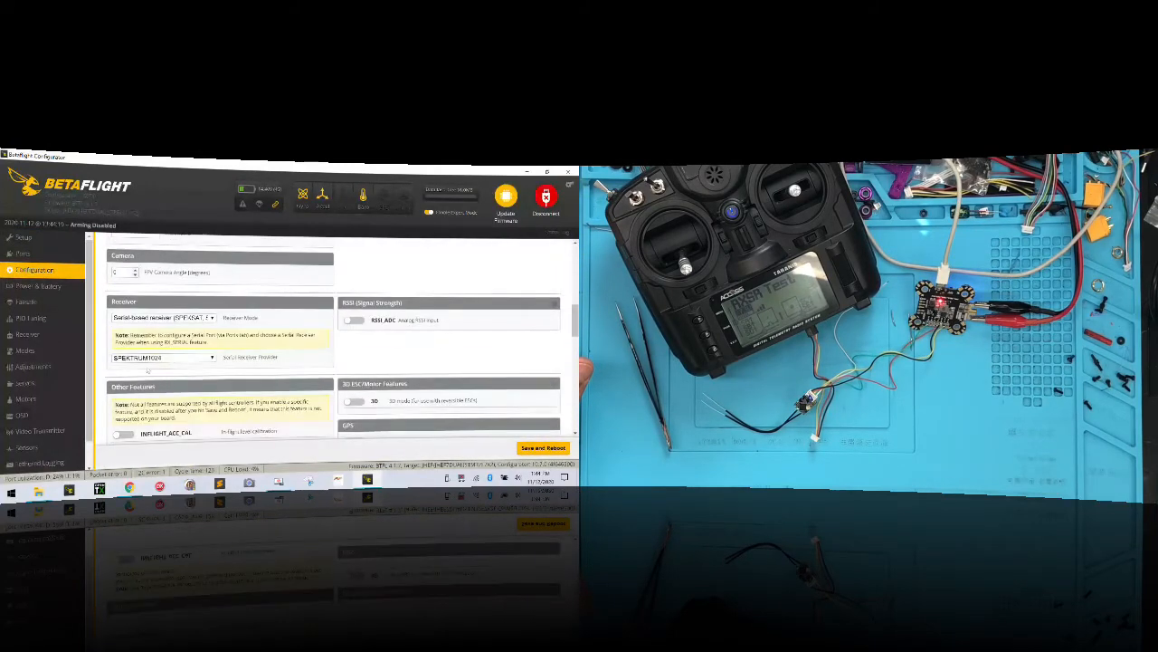
{"action": "scroll", "scroll_direction": "down", "scroll_amount": 3}
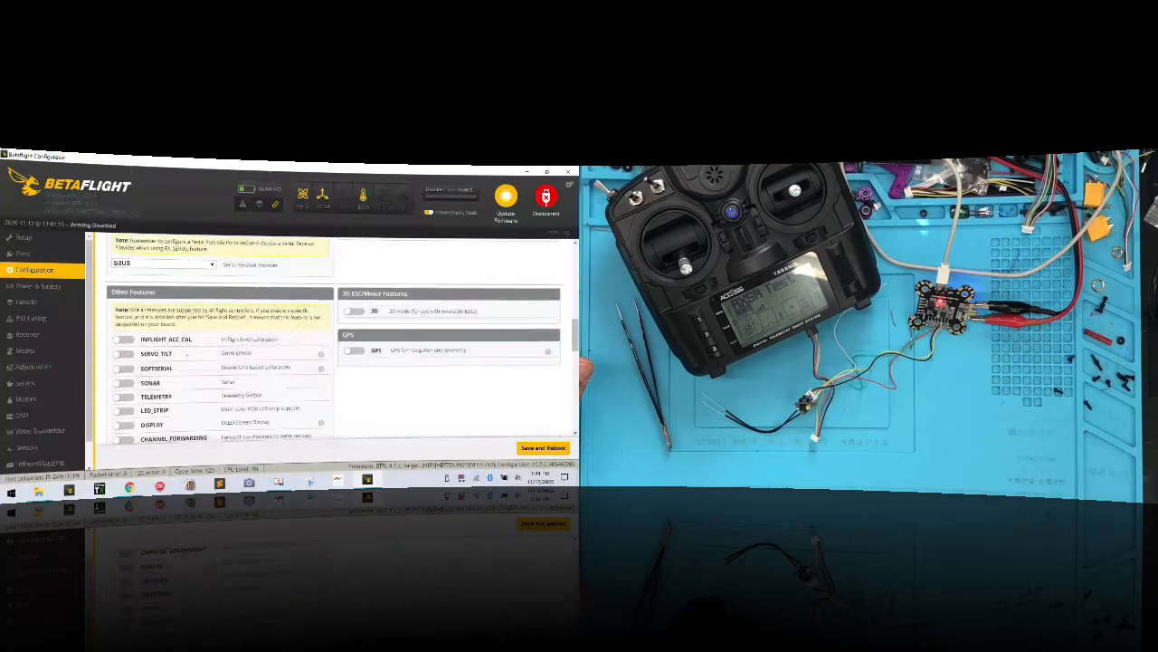
{"action": "left_click", "coordinate": [124, 397]}
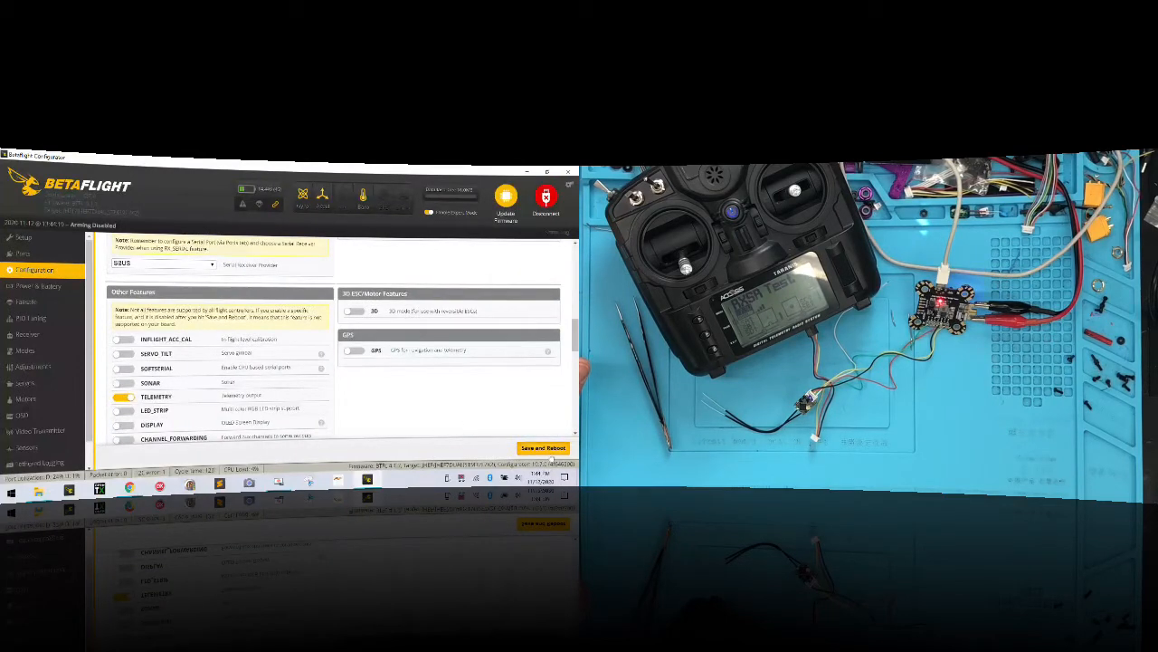
{"action": "left_click", "coordinate": [546, 197]}
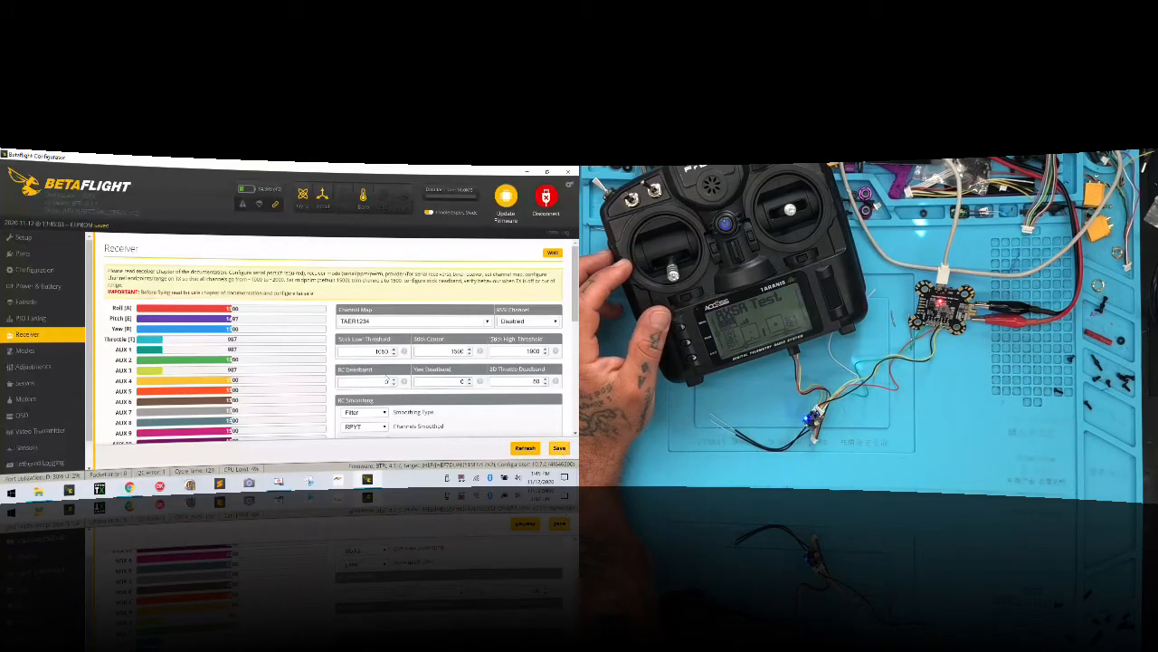
{"action": "scroll", "scroll_direction": "down", "scroll_amount": 3}
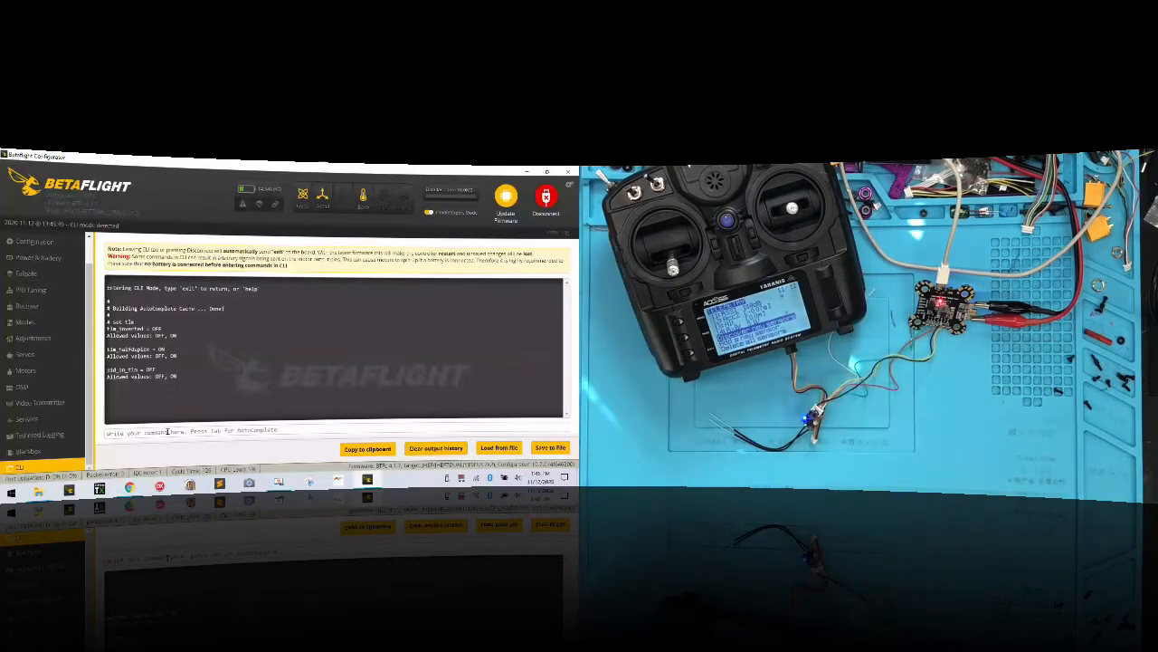
Exit the CLI after viewing 'get tlm' output, ending the connection
{"action": "left_click", "coordinate": [546, 197]}
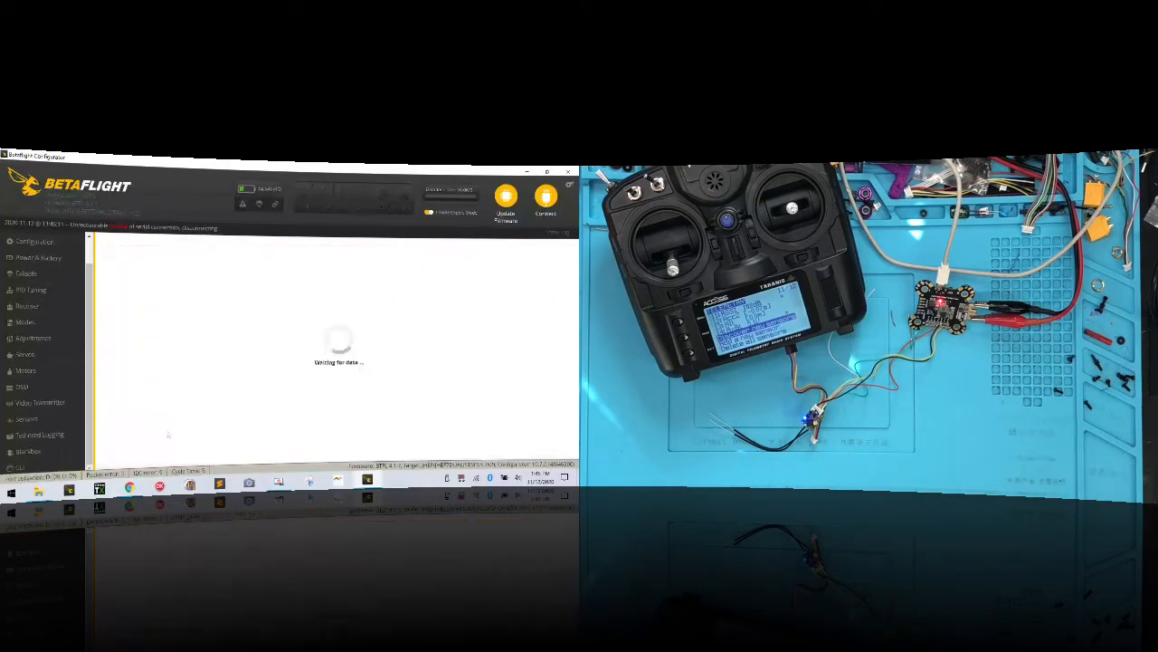